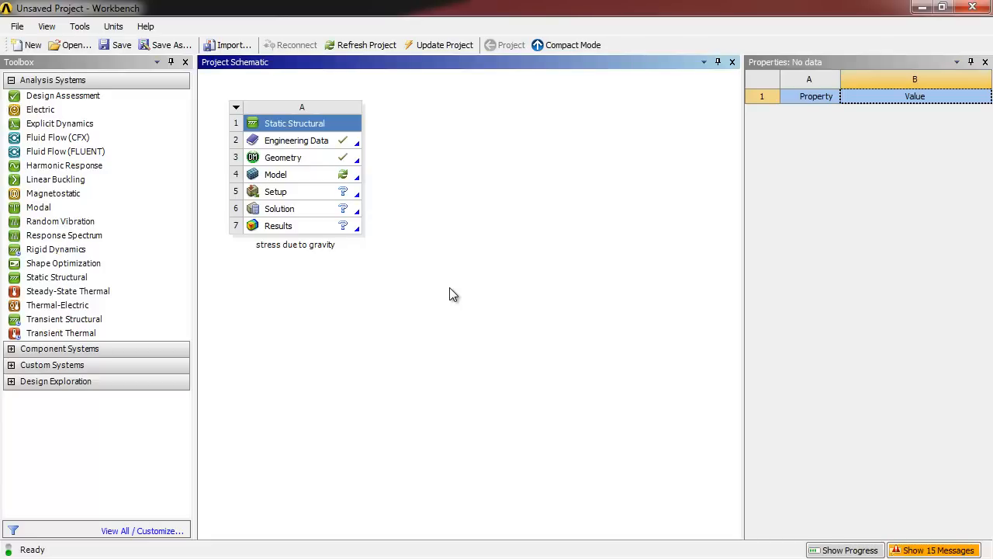
pyautogui.moveTo(293, 181)
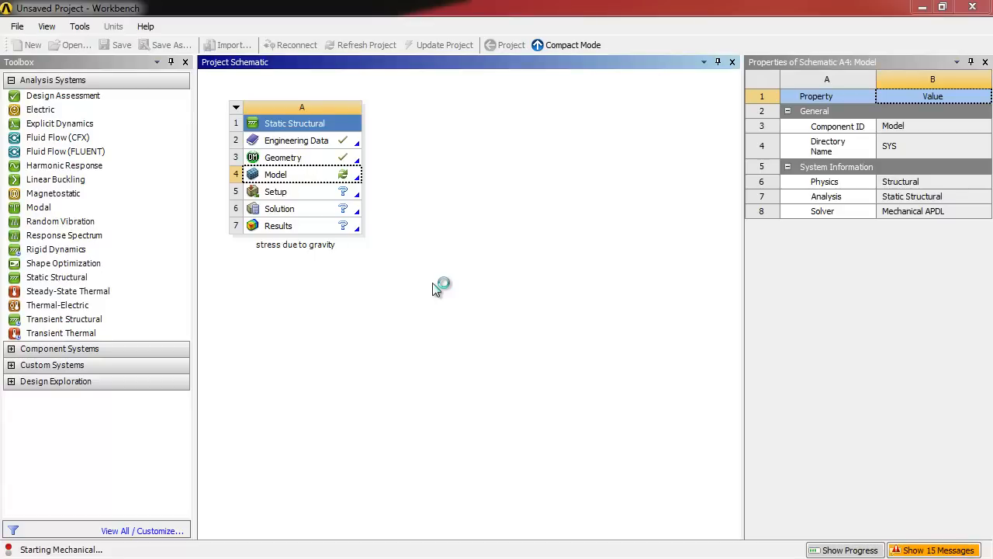
pyautogui.moveTo(494, 295)
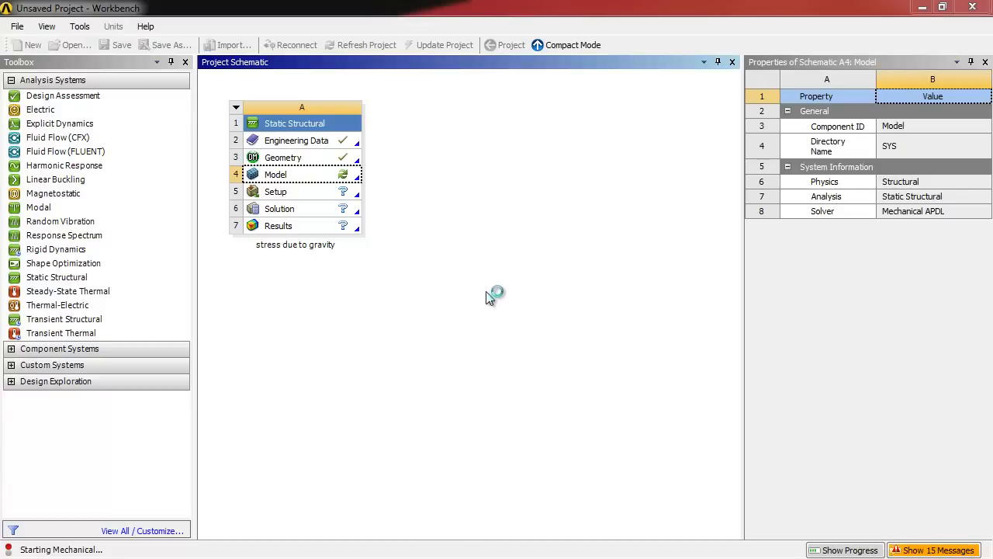
# Step: Open the beam-with-block model in Mechanical from the project
pyautogui.doubleClick(276, 173)
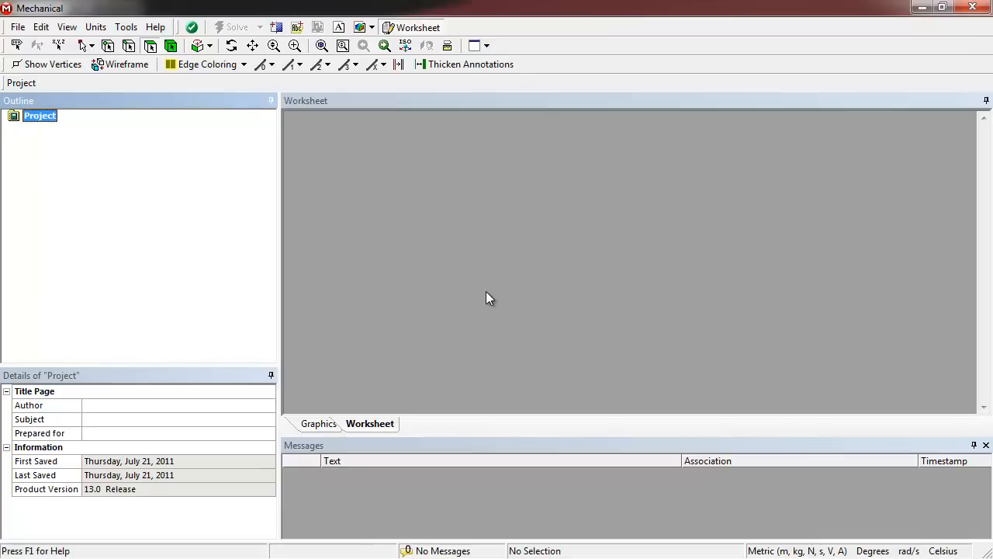
pyautogui.moveTo(490, 260)
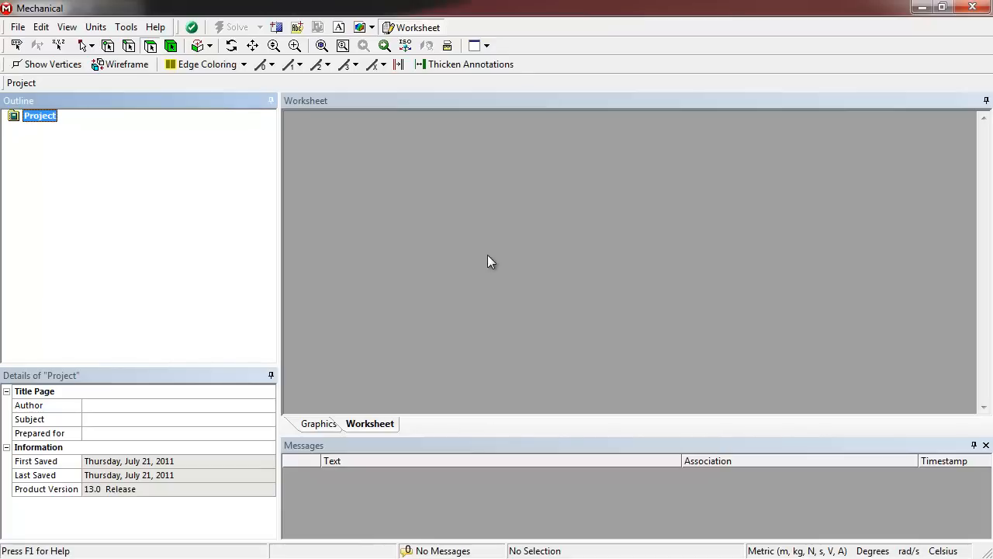
pyautogui.moveTo(502, 248)
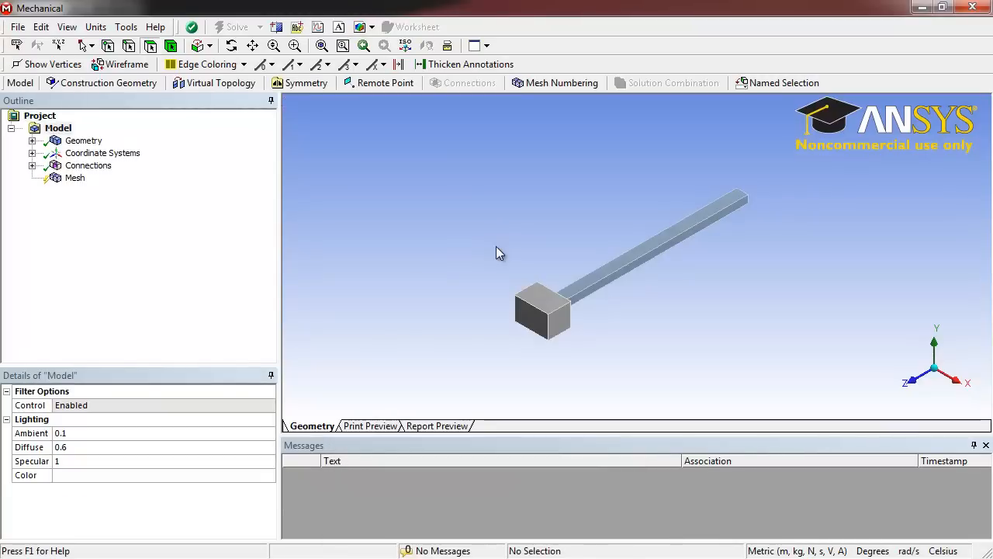
pyautogui.moveTo(375, 242)
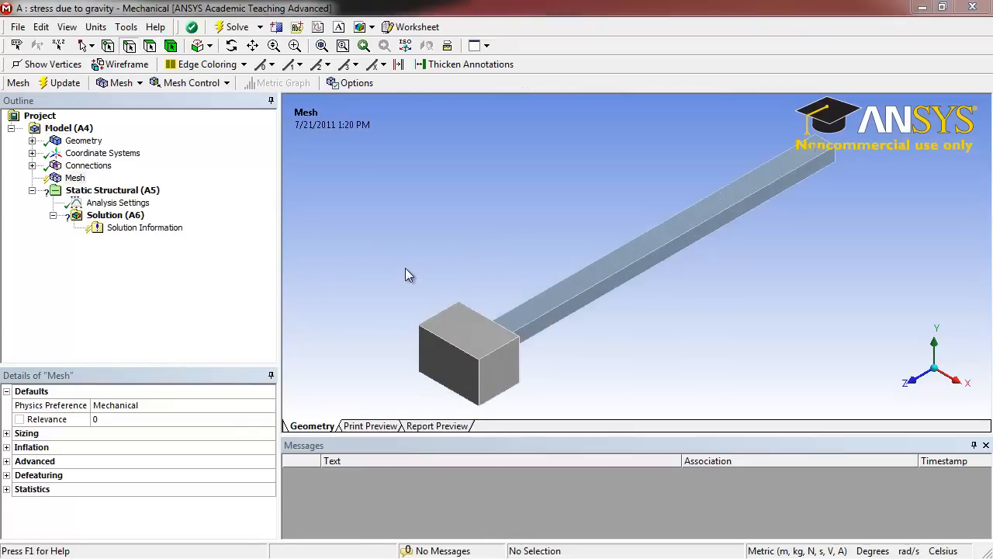
pyautogui.moveTo(115, 183)
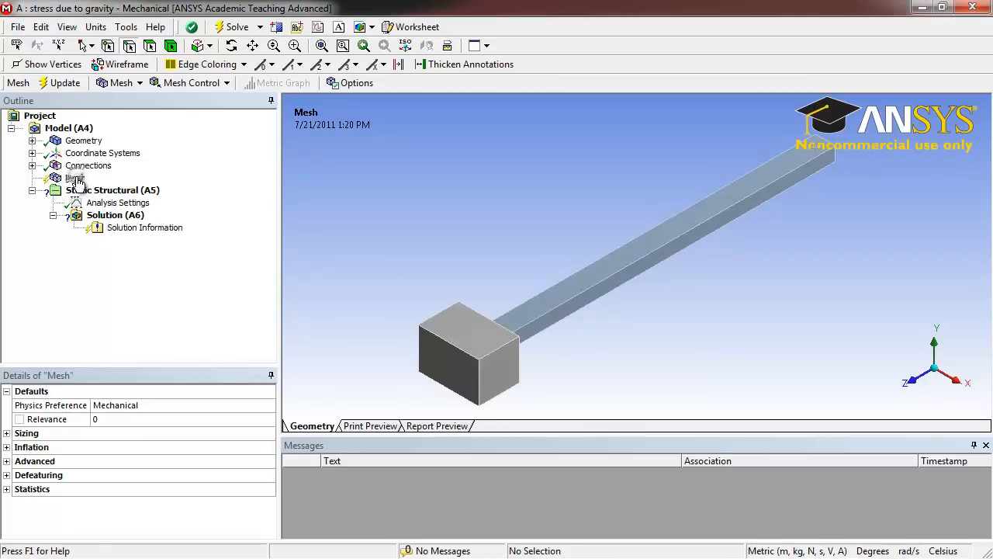
# Step: Insert an edge sizing on four end-block edges using Number of Divisions set to 12
pyautogui.rightClick(75, 177)
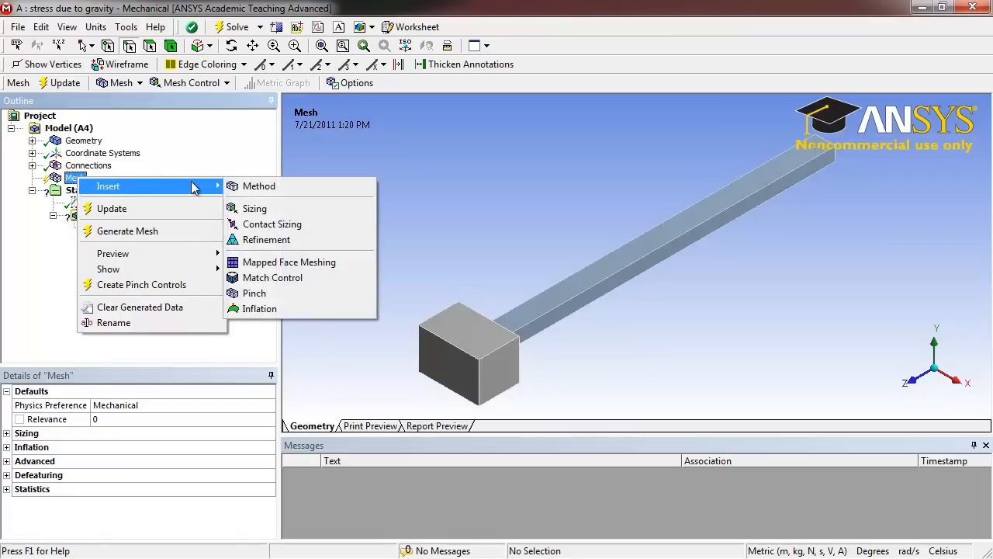
pyautogui.click(254, 208)
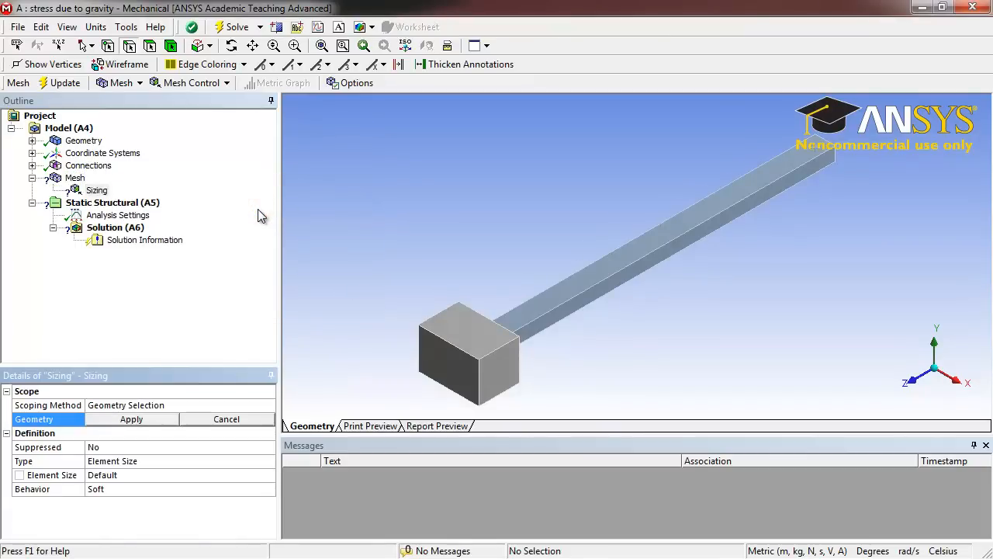
pyautogui.moveTo(366, 279)
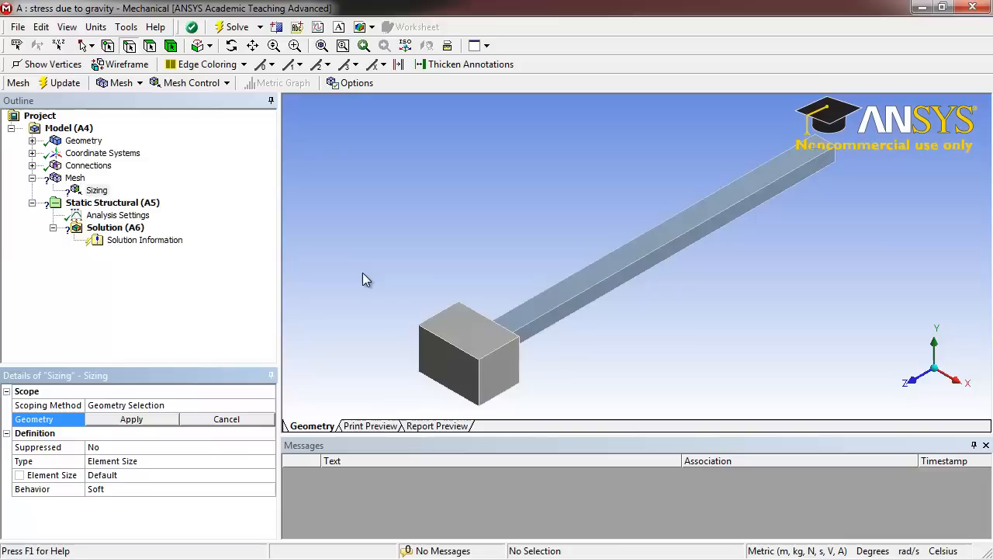
pyautogui.moveTo(133, 48)
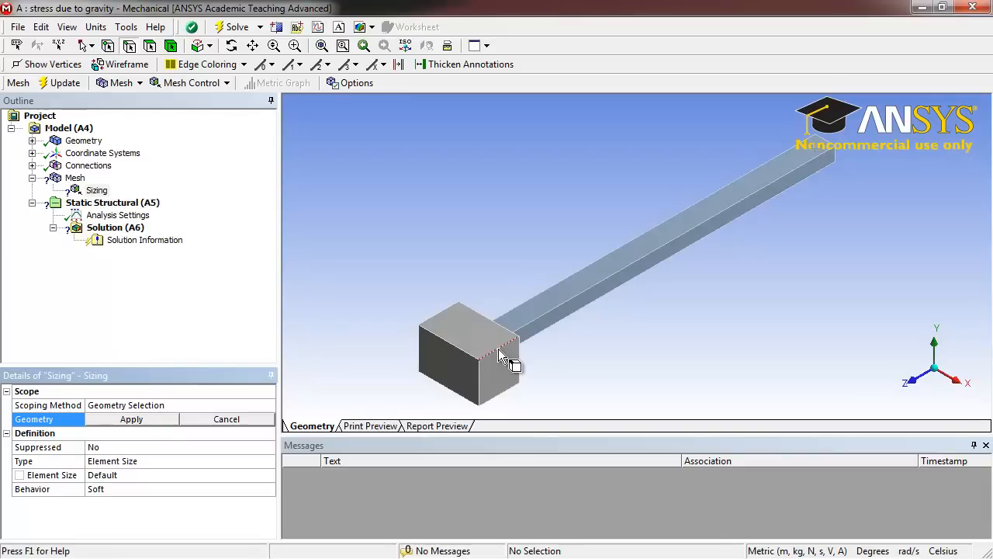
pyautogui.click(450, 313)
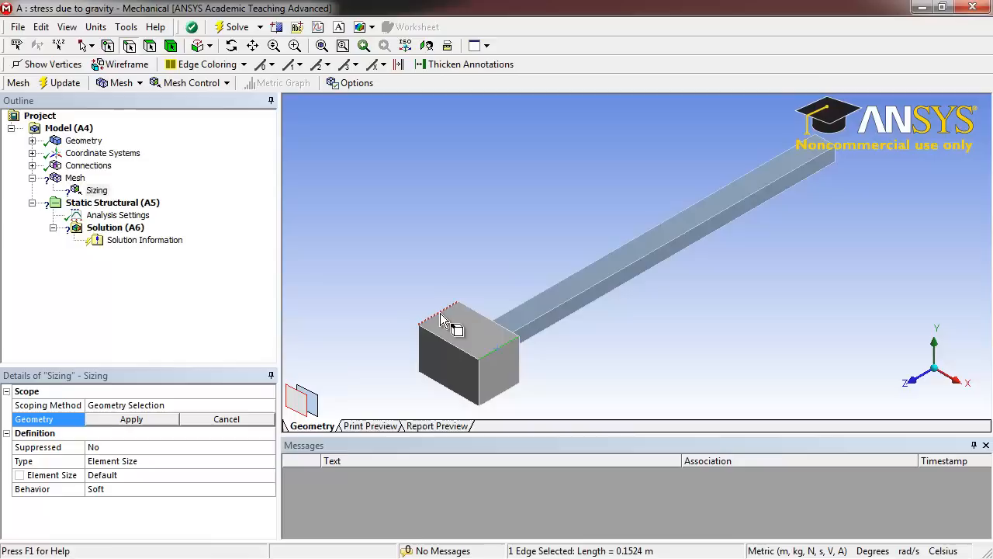
pyautogui.click(441, 365)
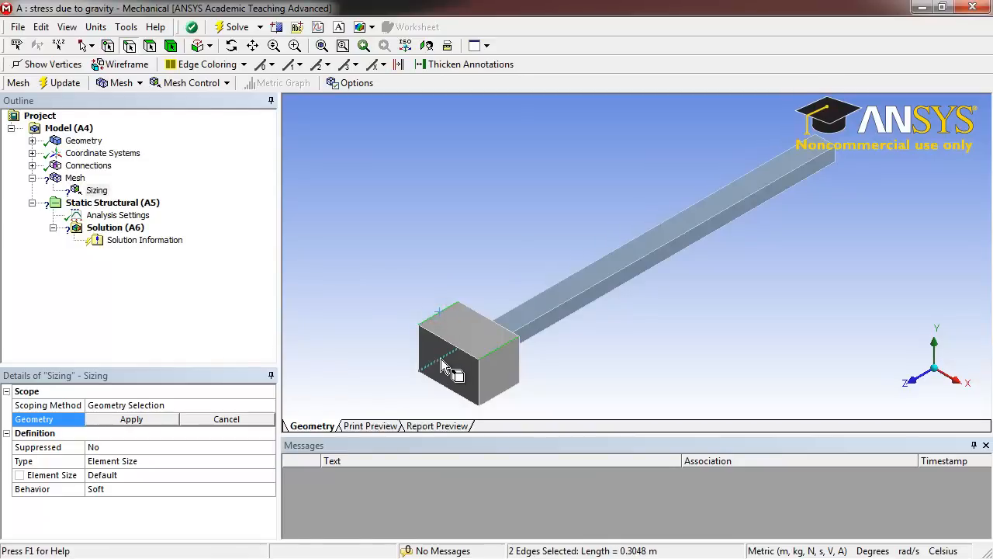
pyautogui.click(509, 397)
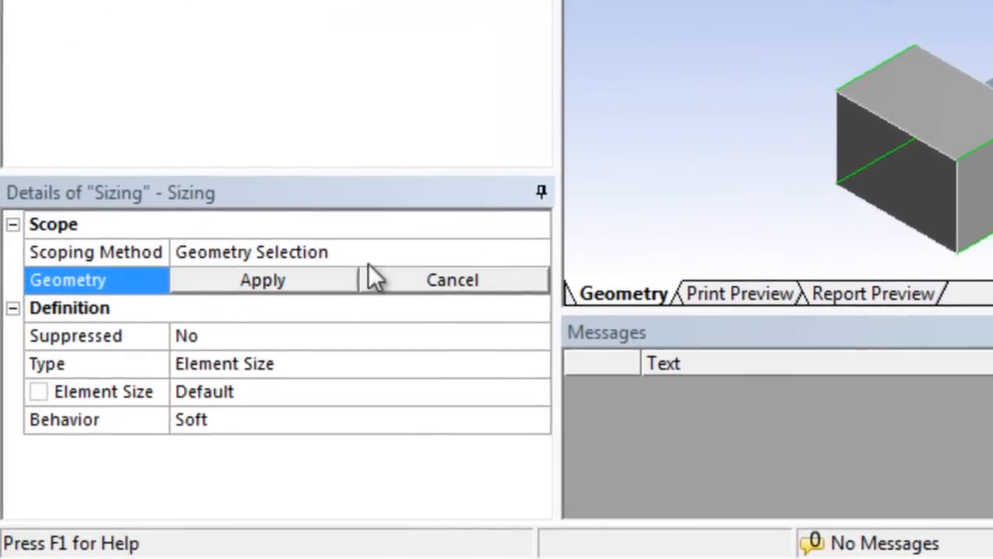
pyautogui.click(262, 279)
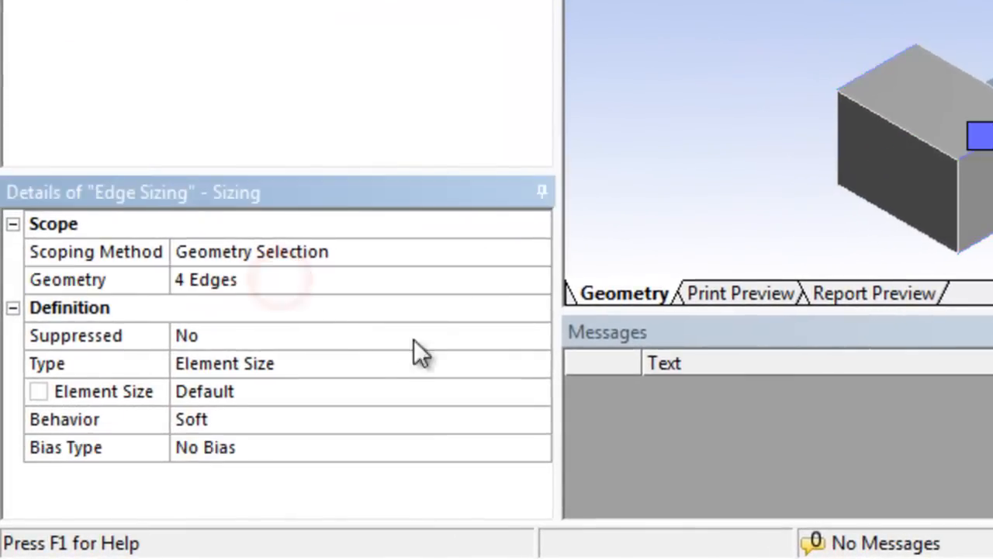
pyautogui.click(537, 363)
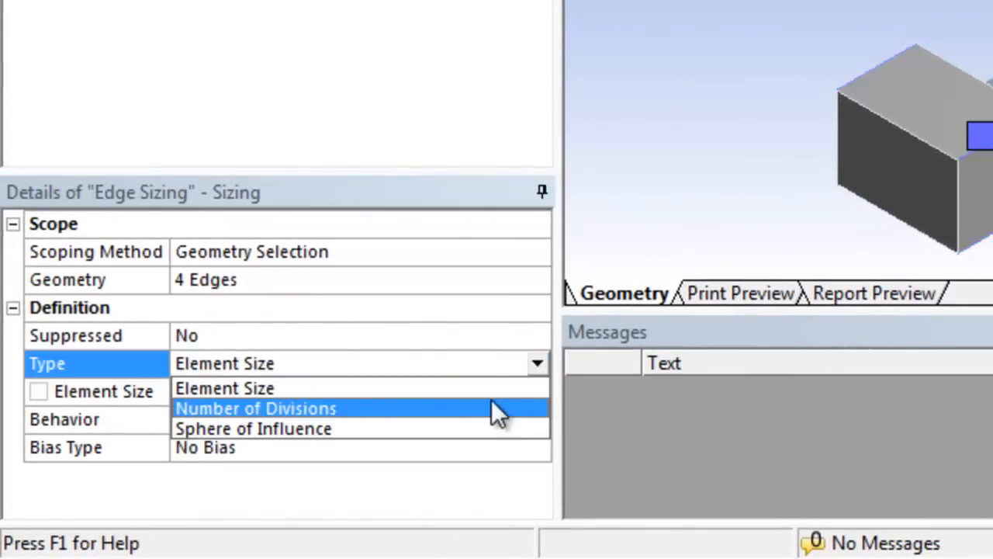
pyautogui.click(254, 408)
pyautogui.write('12')
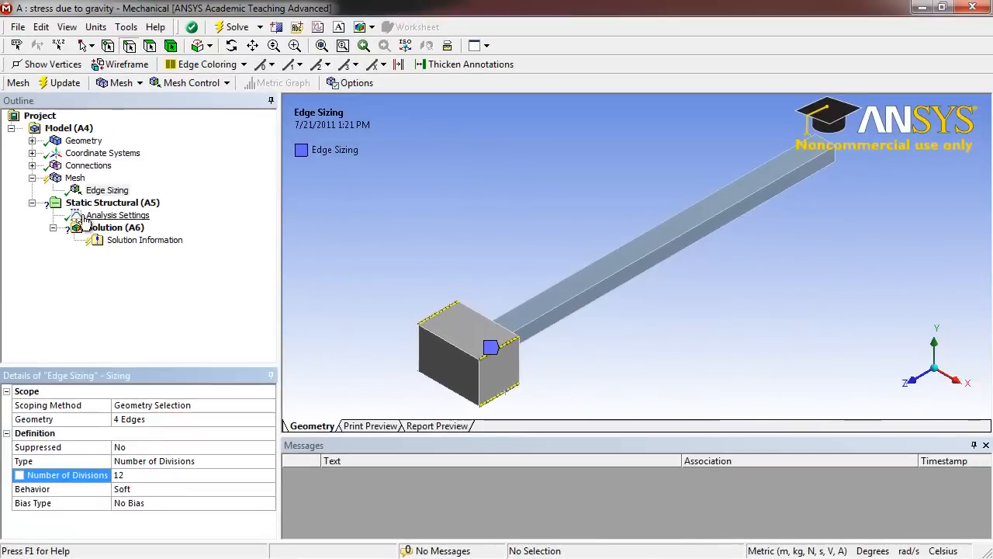
# Step: Insert a second edge sizing on four more block edges with 18 divisions
pyautogui.rightClick(75, 177)
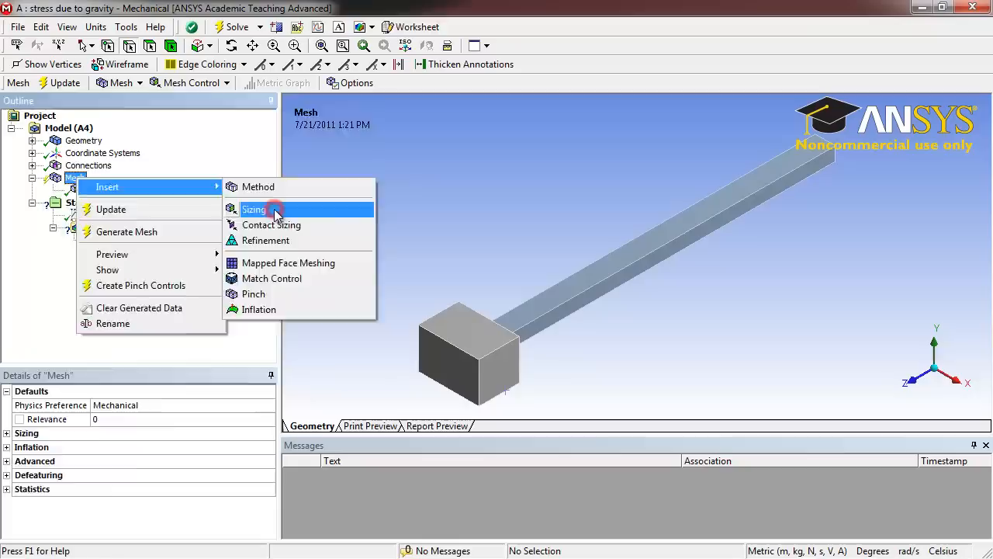
pyautogui.click(254, 208)
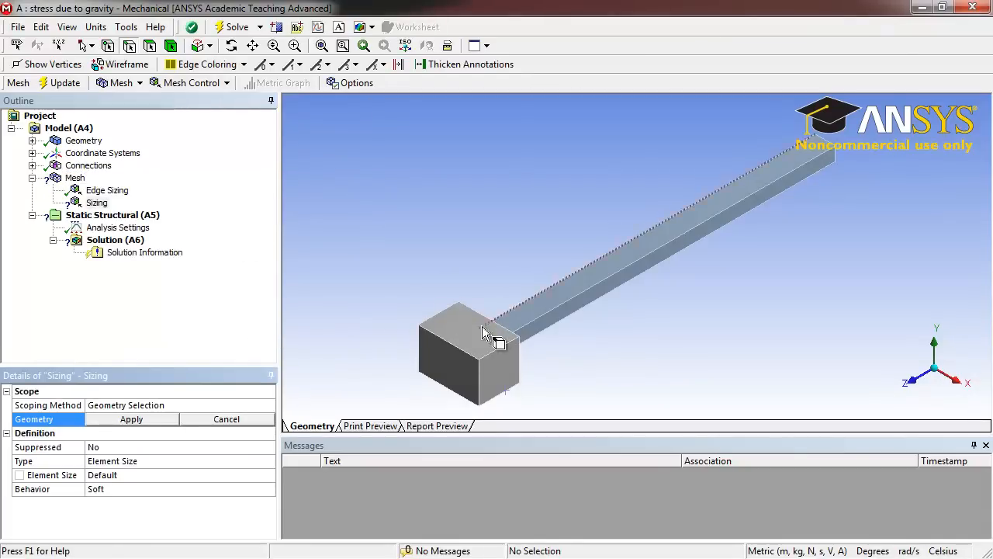
pyautogui.click(487, 317)
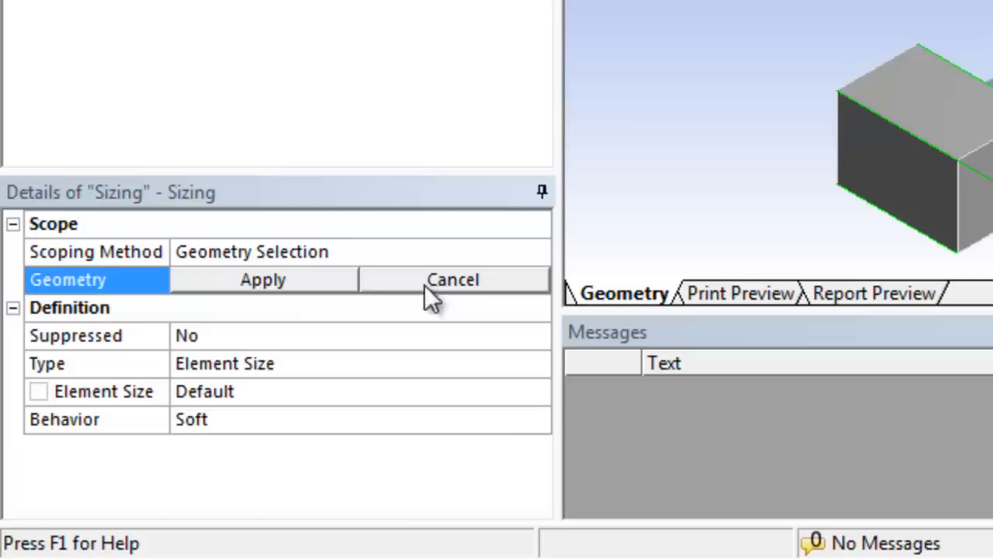
pyautogui.click(262, 279)
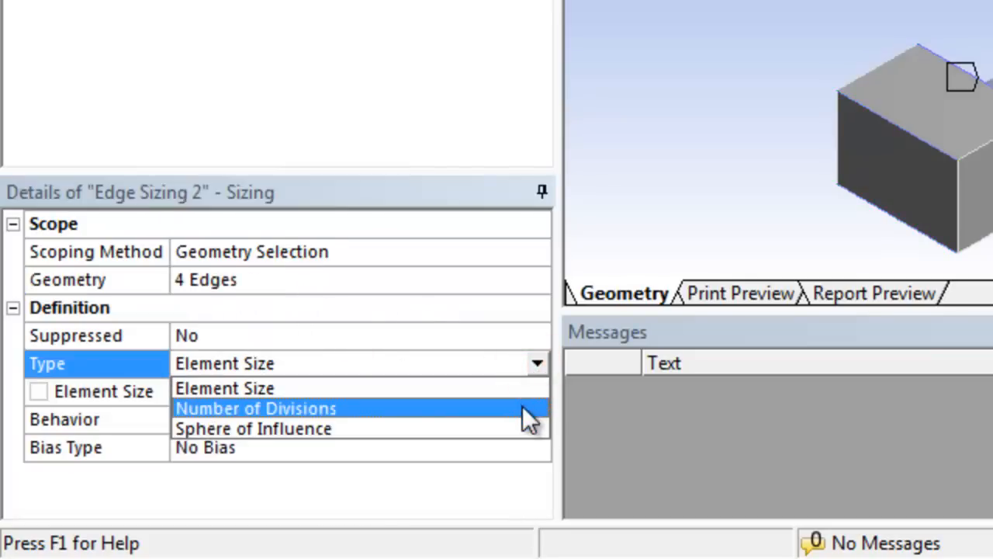
pyautogui.click(255, 408)
pyautogui.write('18')
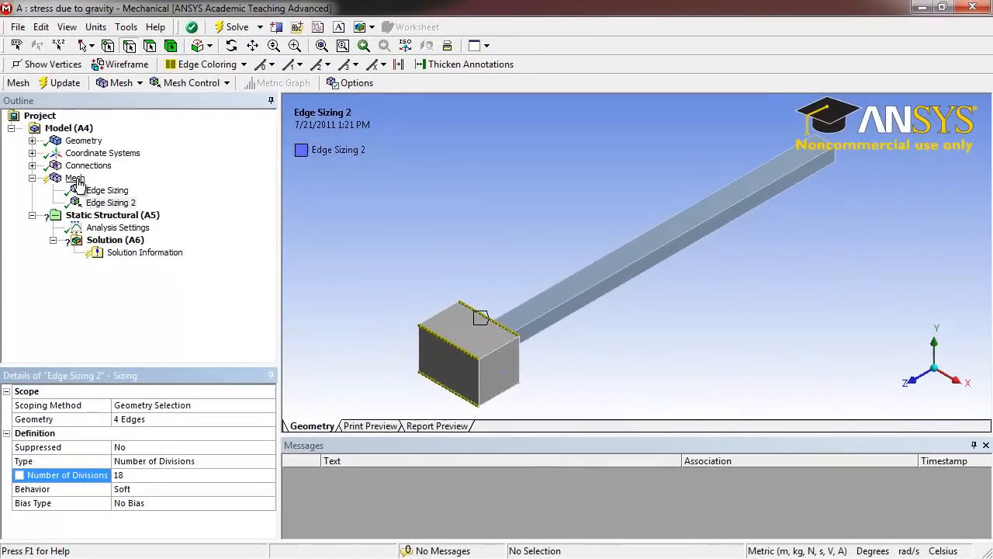
# Step: Insert a third edge sizing on another four block edges with 12 divisions
pyautogui.rightClick(75, 177)
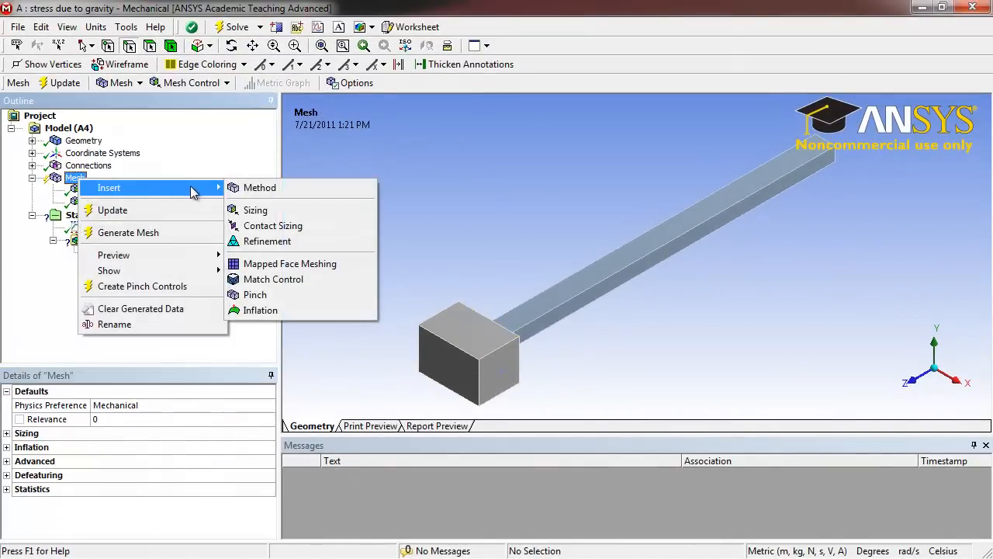
pyautogui.click(254, 209)
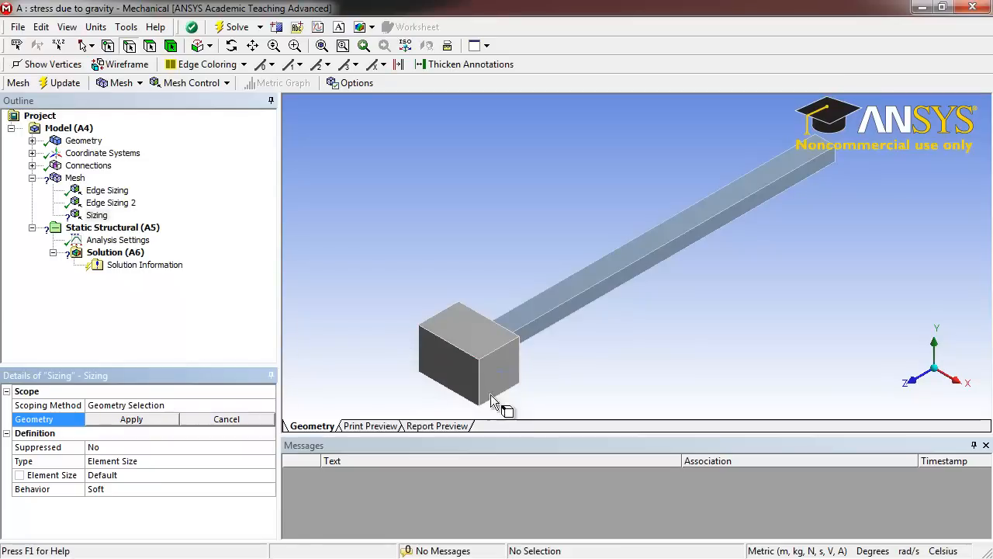
pyautogui.moveTo(521, 367)
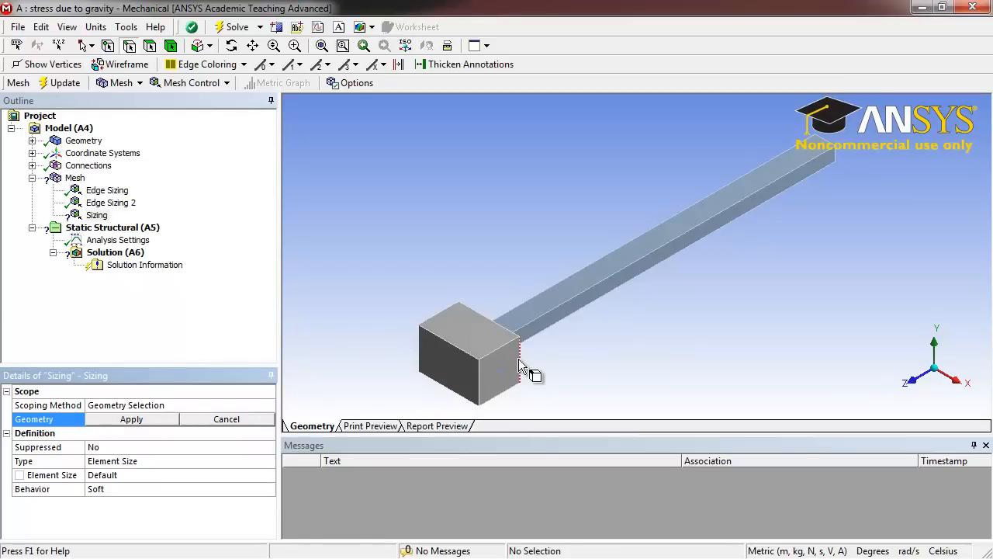
pyautogui.click(422, 357)
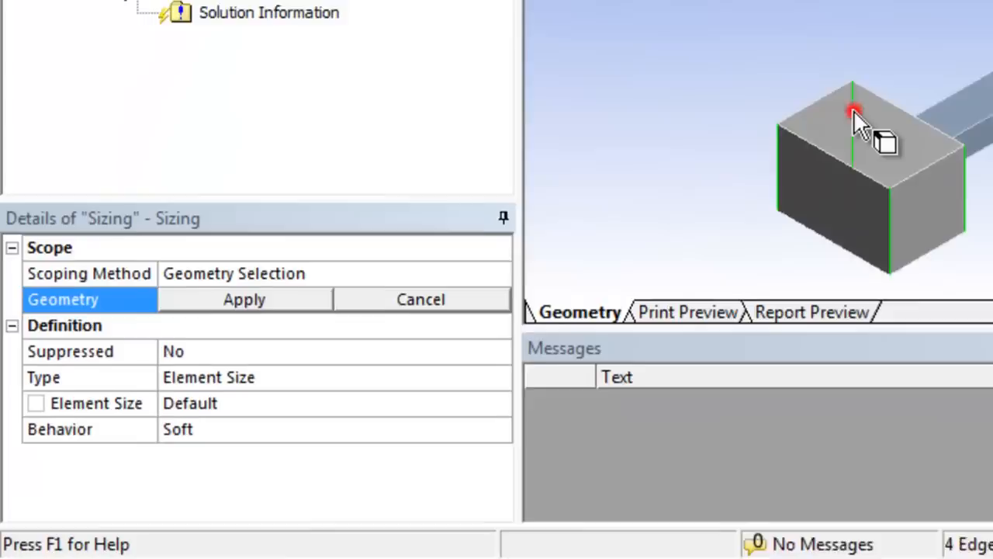
pyautogui.click(244, 298)
pyautogui.write('12')
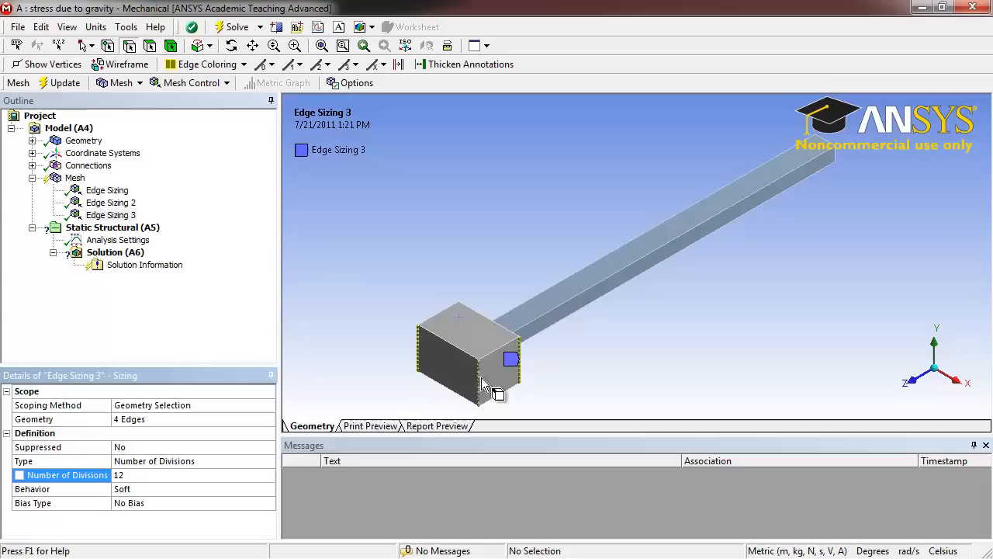
pyautogui.moveTo(503, 388)
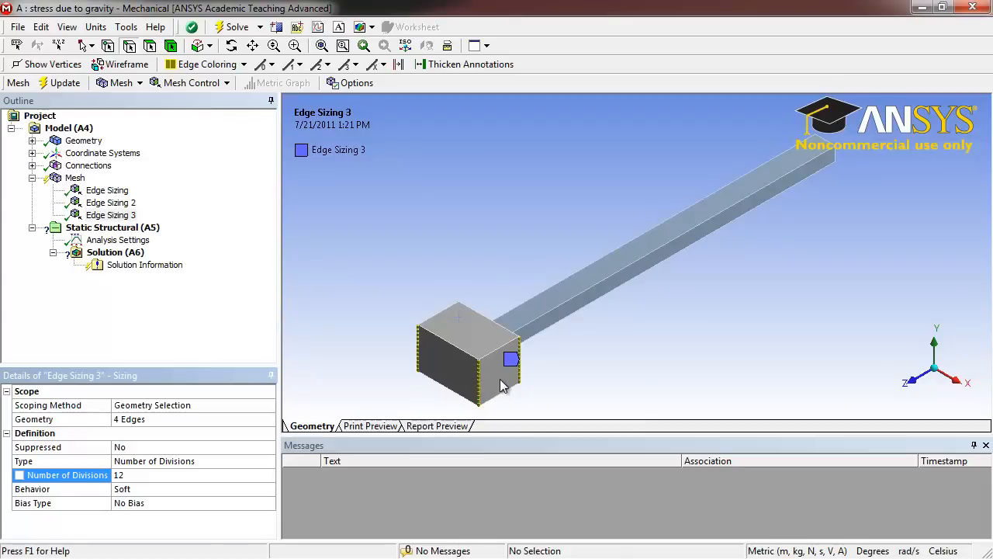
pyautogui.moveTo(503, 385)
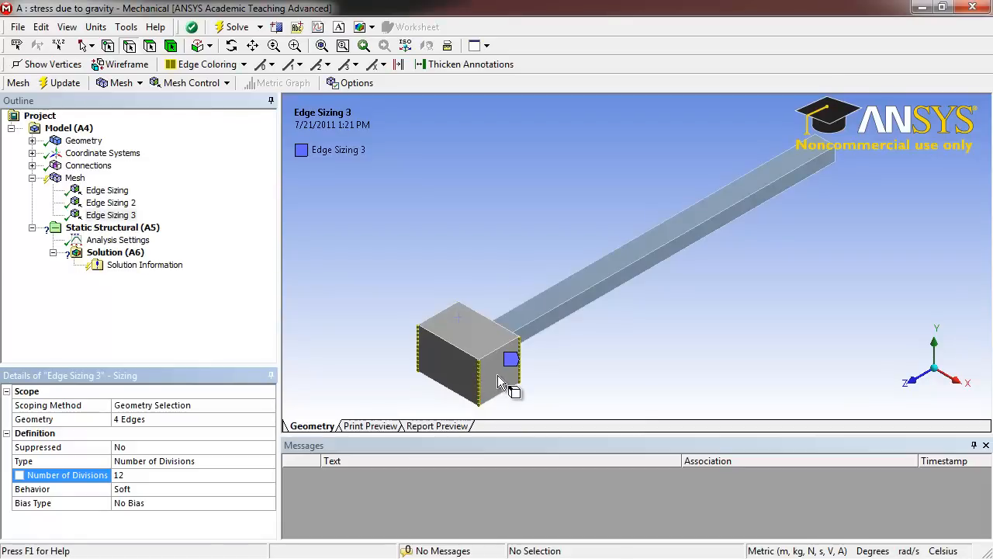
pyautogui.moveTo(272, 400)
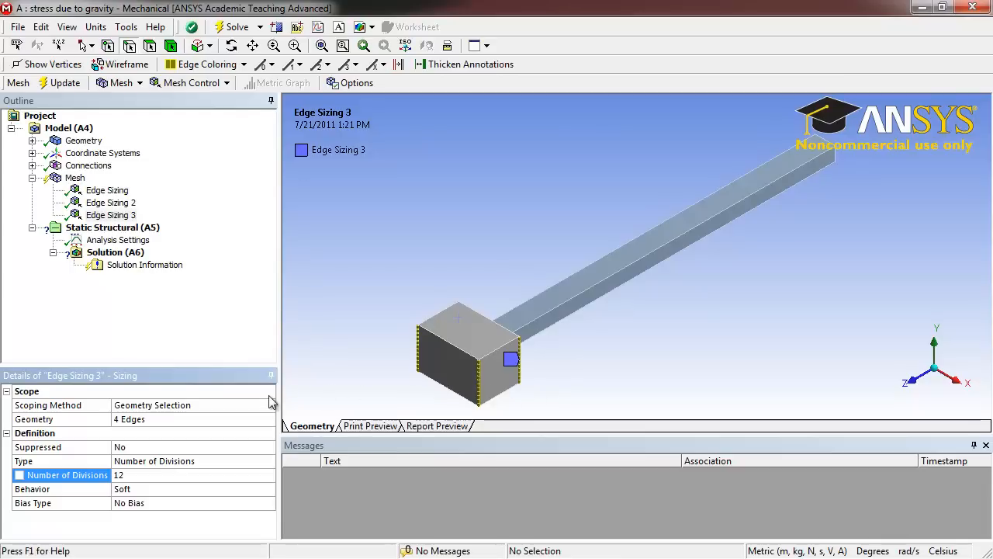
# Step: Insert a fourth edge sizing on the beam's four long edges with 100 divisions
pyautogui.click(75, 177)
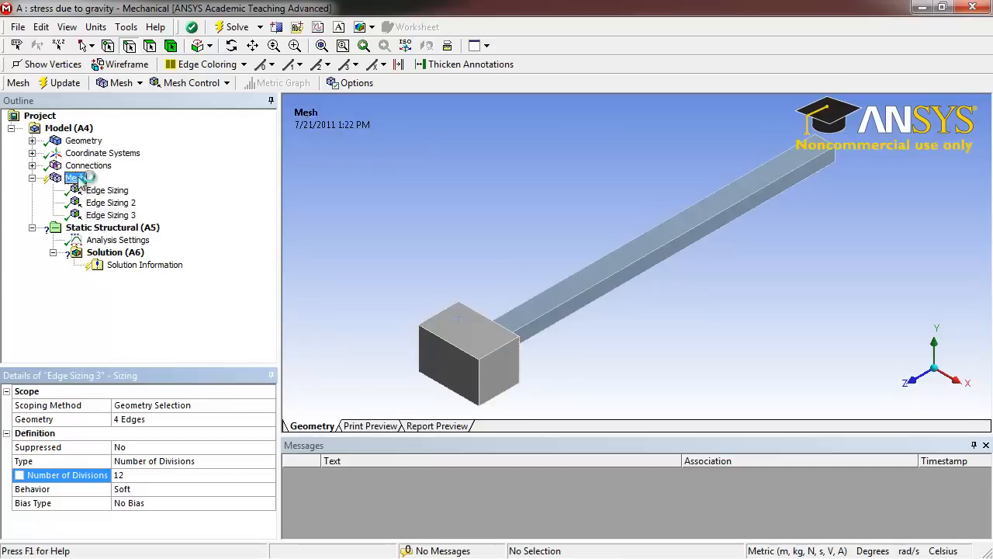
pyautogui.rightClick(71, 176)
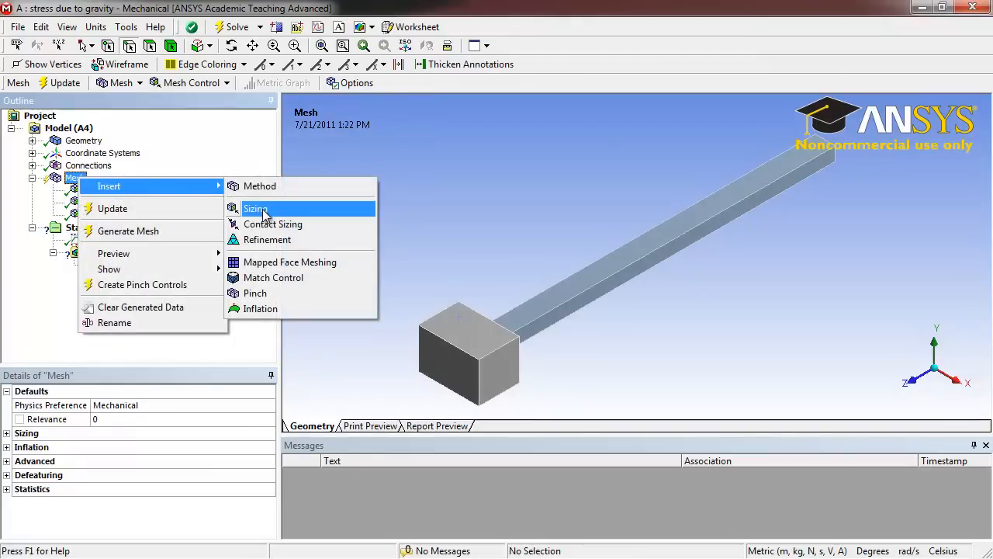
pyautogui.click(254, 208)
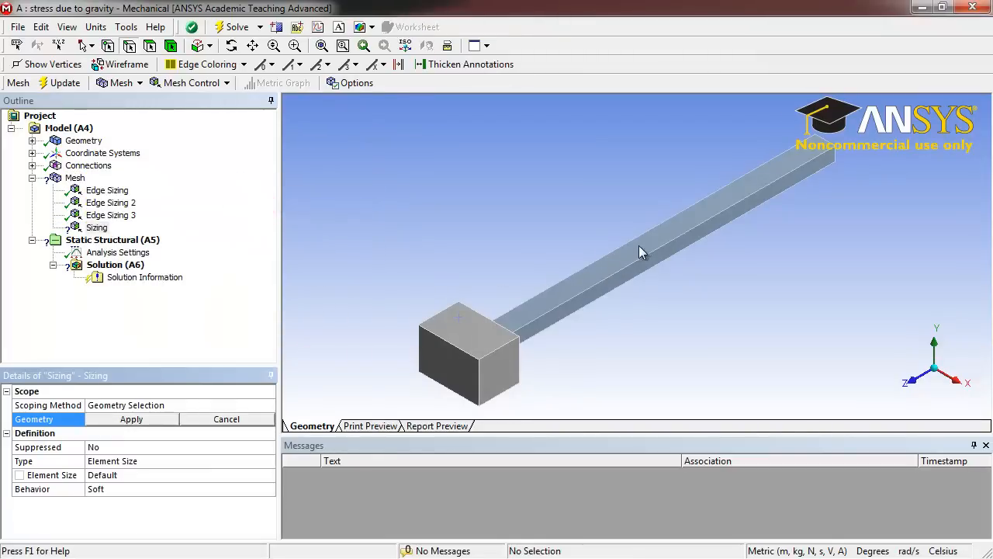
pyautogui.click(644, 256)
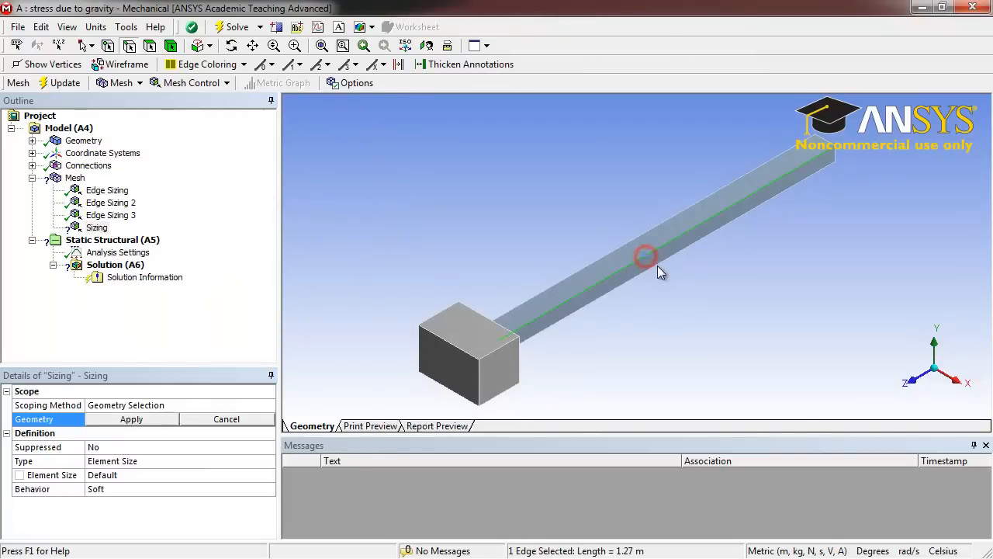
pyautogui.click(634, 257)
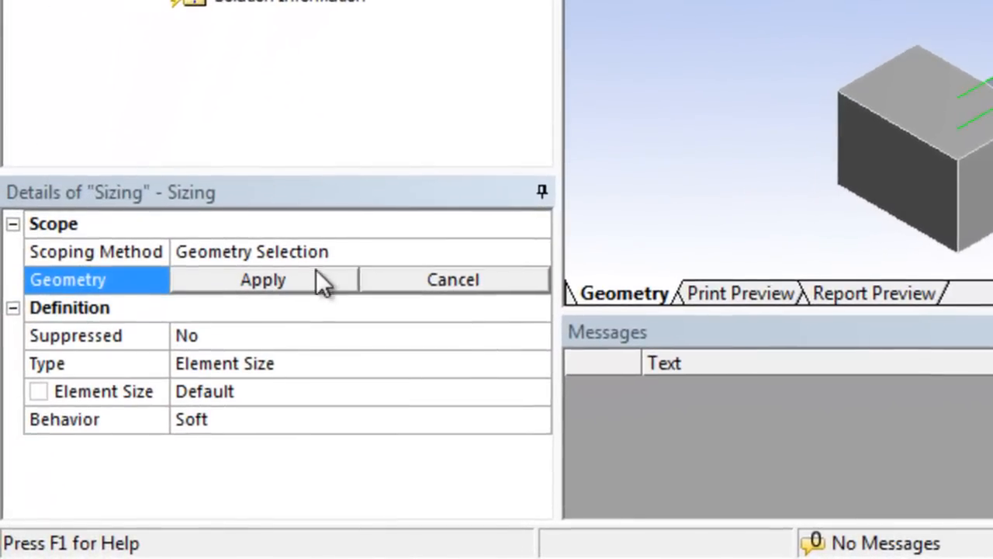
pyautogui.click(262, 279)
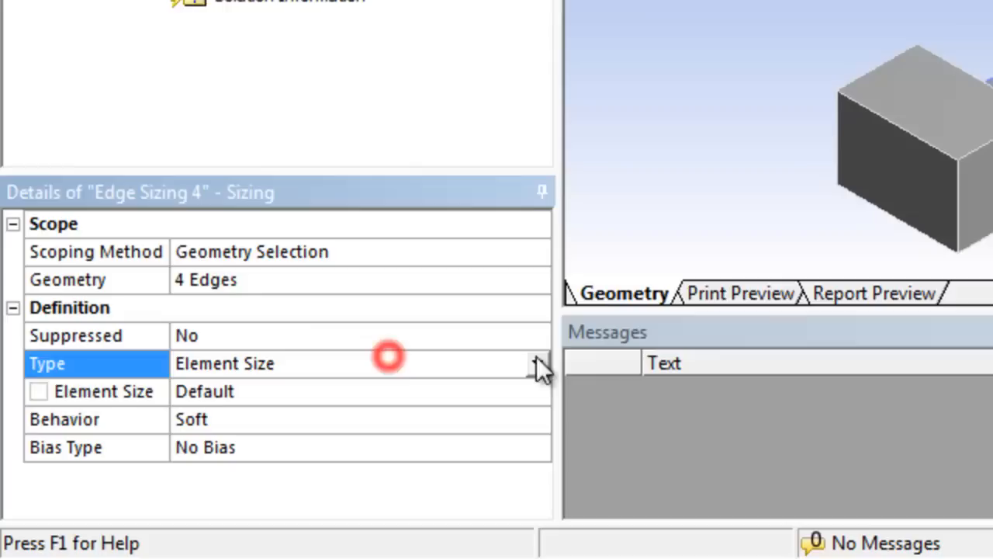
pyautogui.click(536, 364)
pyautogui.write('100')
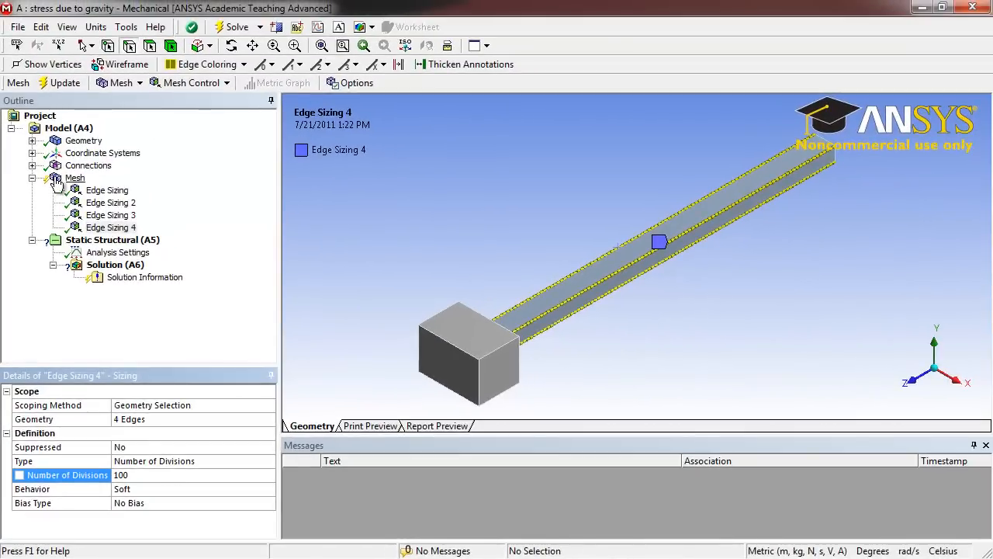
# Step: Insert a fifth edge sizing on two block edges with 6 divisions
pyautogui.rightClick(75, 177)
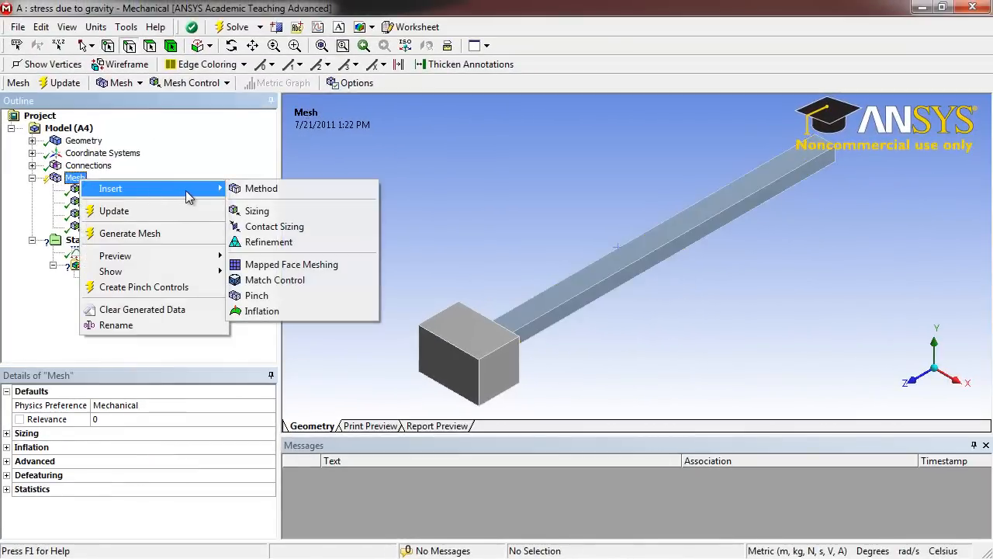
pyautogui.click(258, 211)
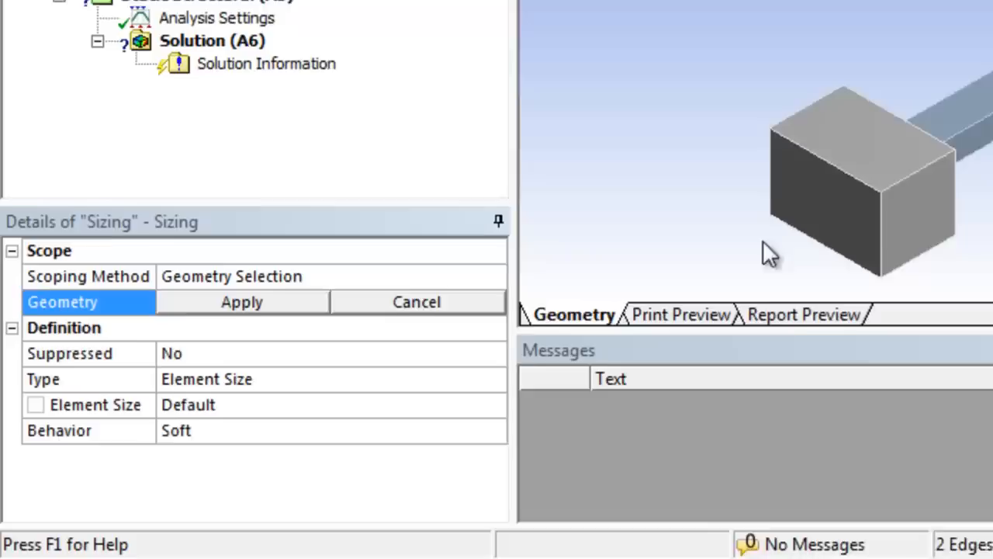
pyautogui.click(242, 301)
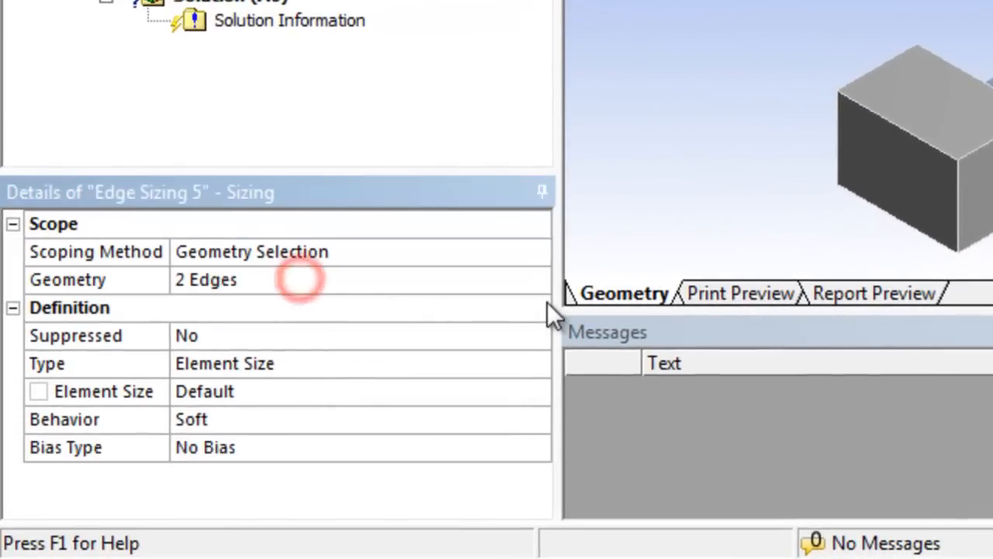
pyautogui.click(537, 363)
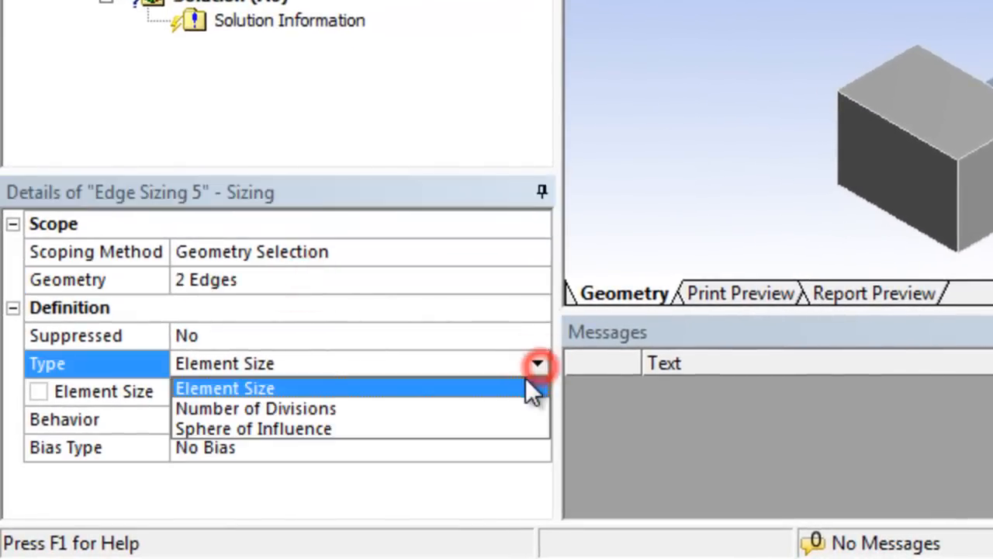
pyautogui.click(255, 408)
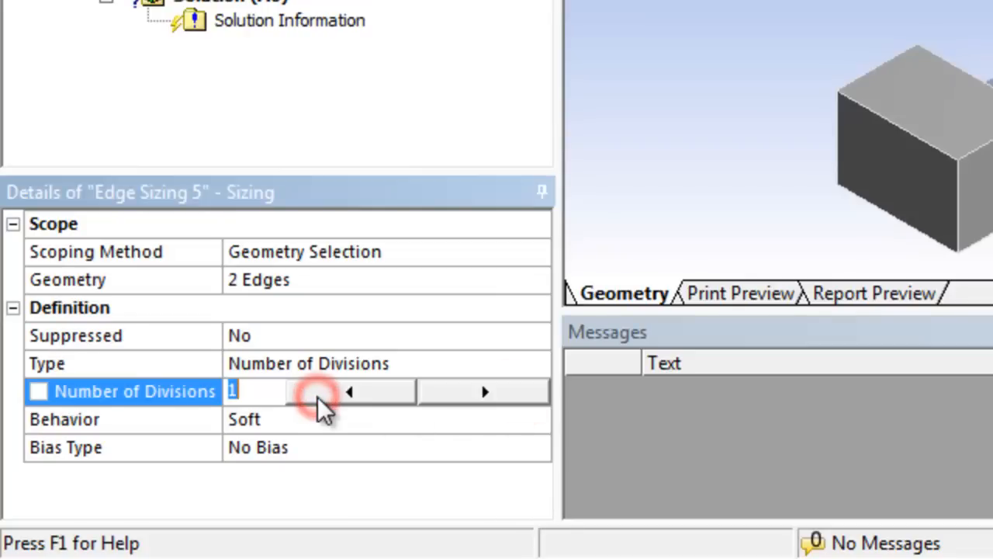
pyautogui.click(484, 391)
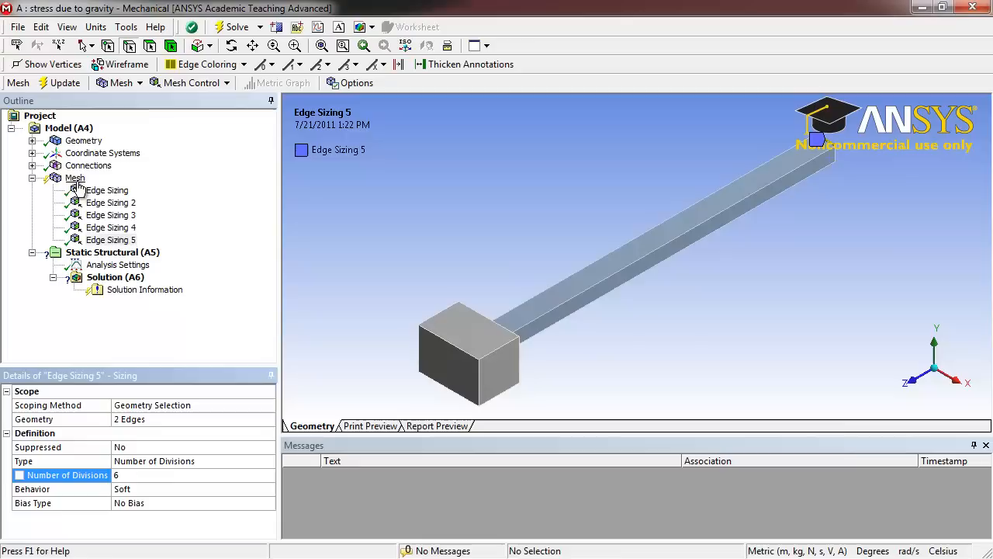
# Step: Insert a sixth edge sizing on two edges at the beam's far end with 4 divisions
pyautogui.rightClick(74, 176)
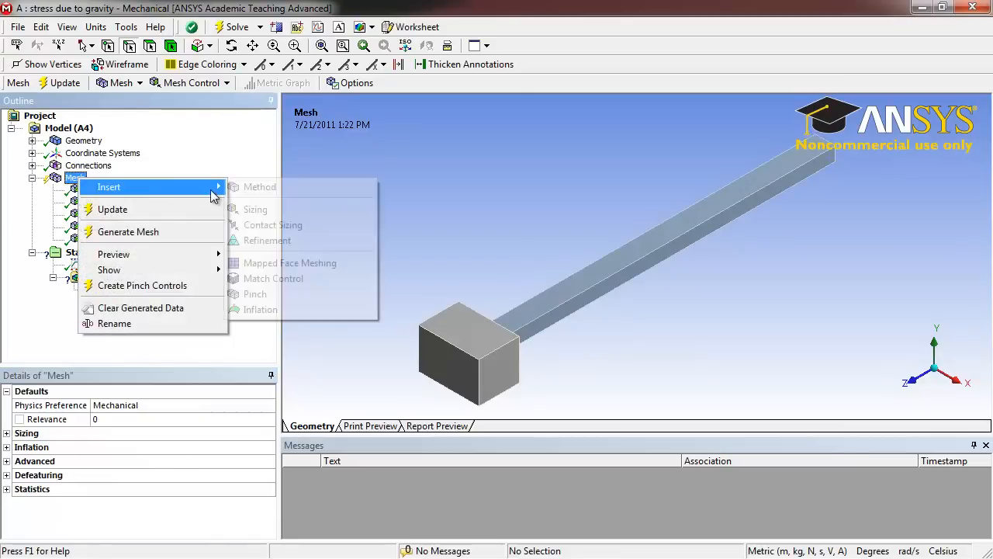
pyautogui.click(255, 210)
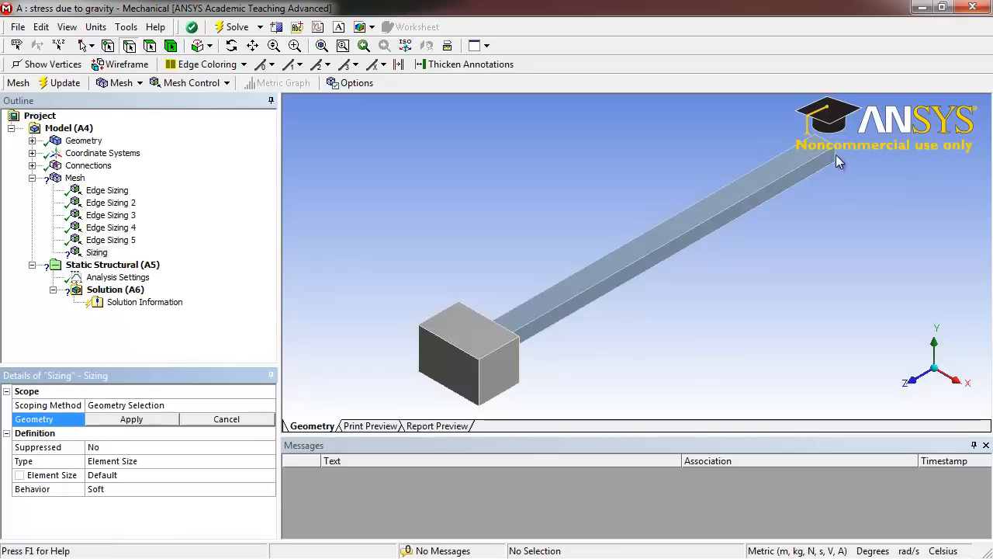
pyautogui.moveTo(838, 163)
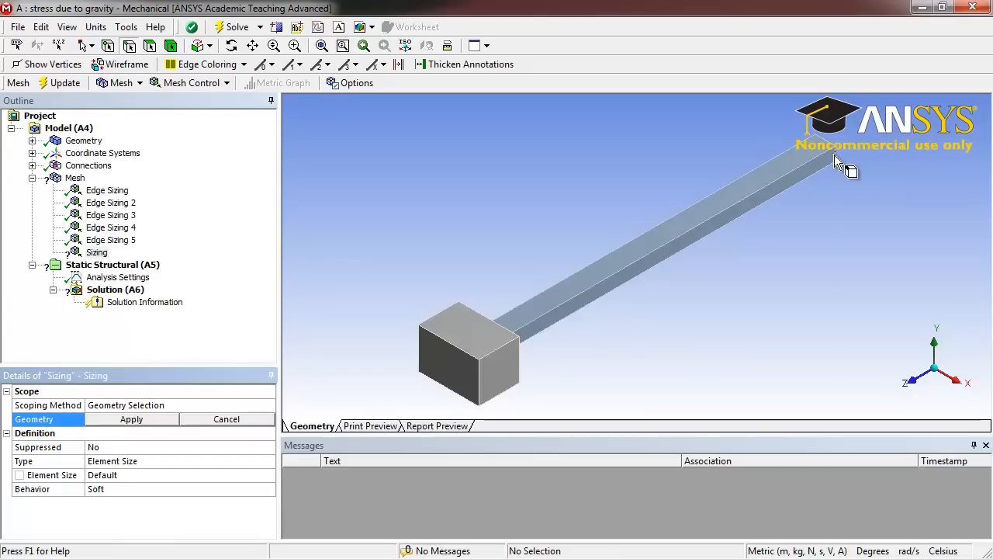
pyautogui.click(822, 155)
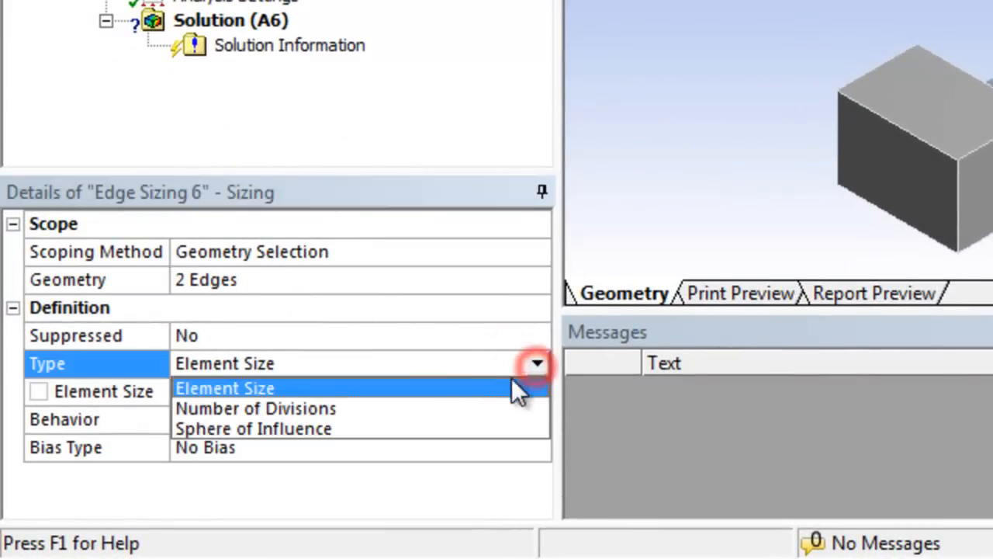
pyautogui.click(255, 408)
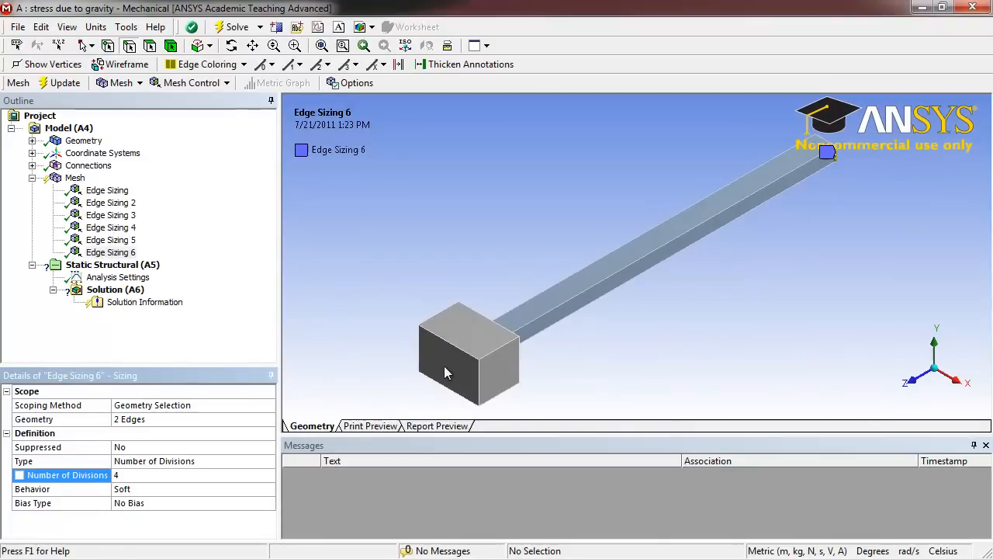
pyautogui.moveTo(634, 301)
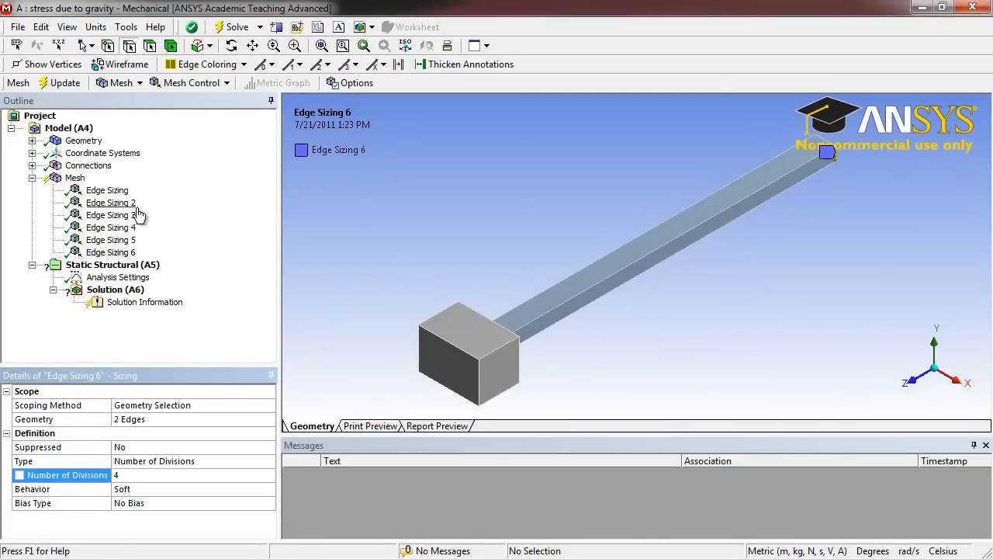
# Step: Generate the hexahedral mesh over the beam and block and orbit to inspect it
pyautogui.rightClick(74, 177)
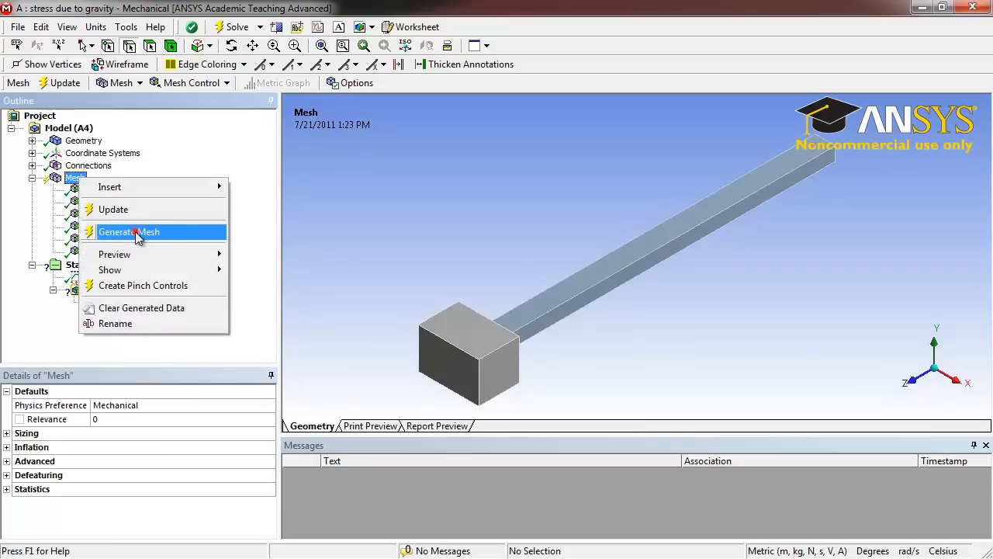
pyautogui.click(129, 231)
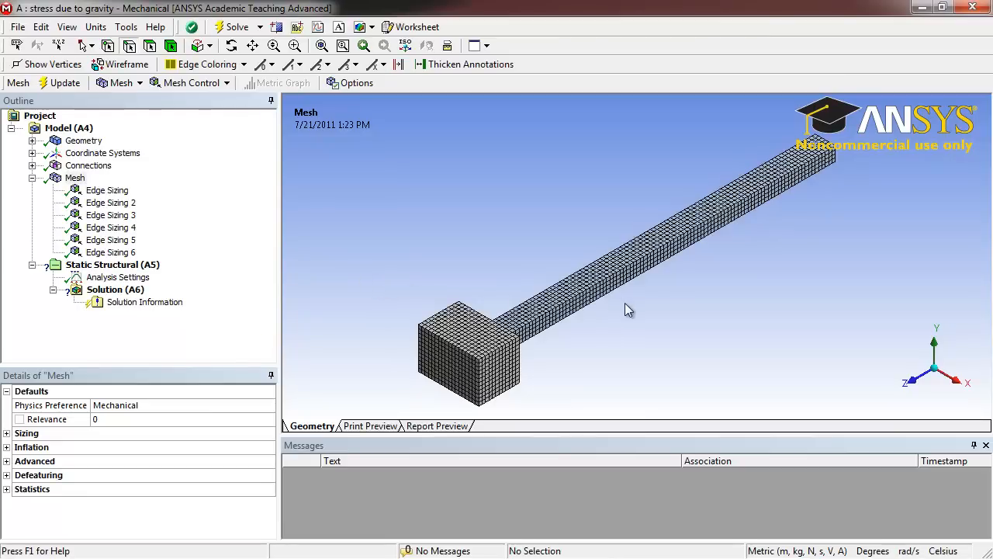
pyautogui.moveTo(628, 310); pyautogui.dragTo(582, 303)
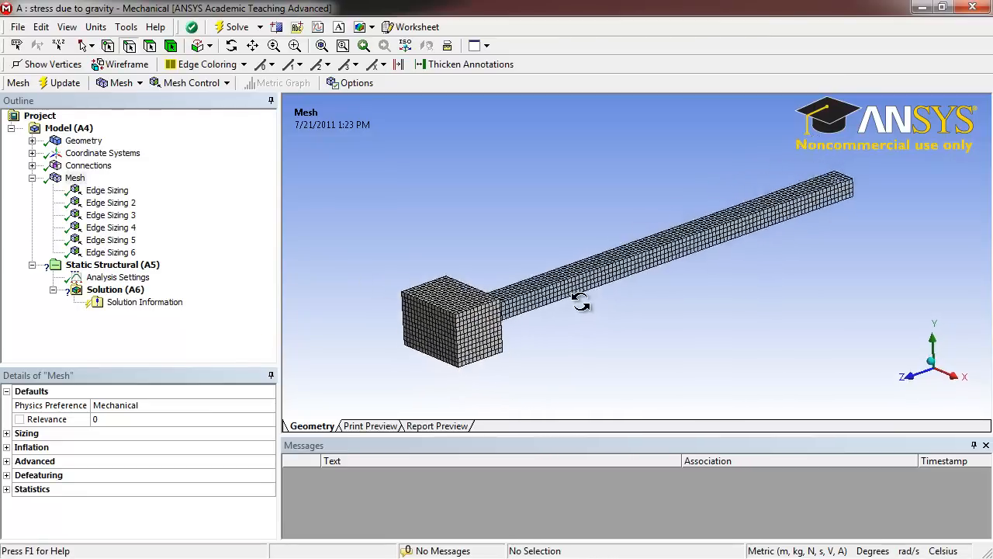